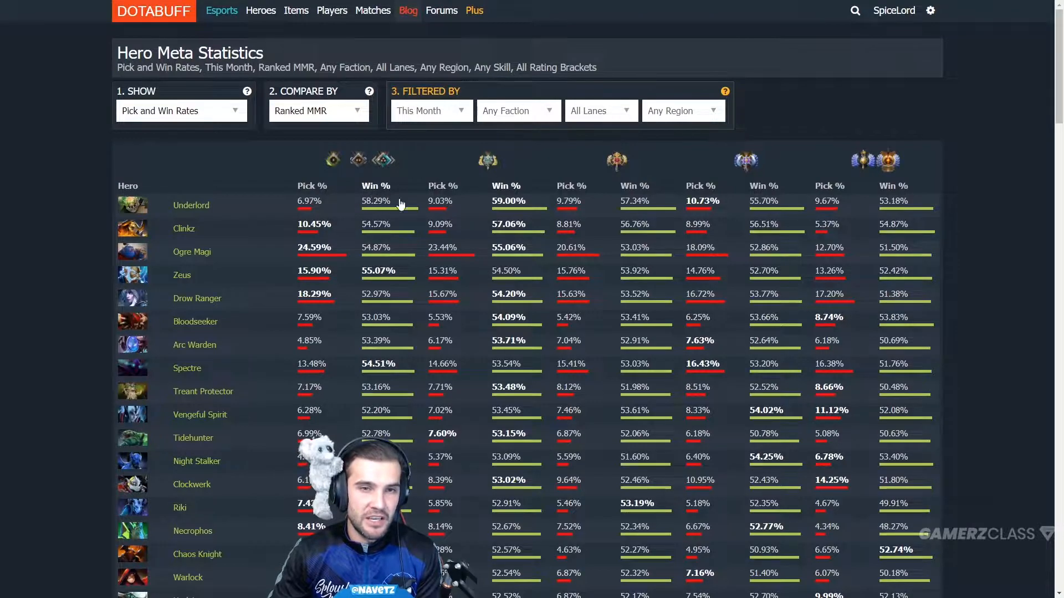
Sort the Hero Meta table by lowest-bracket Win %, descending, putting Underlord on top
{"action": "left_click", "coordinate": [376, 185]}
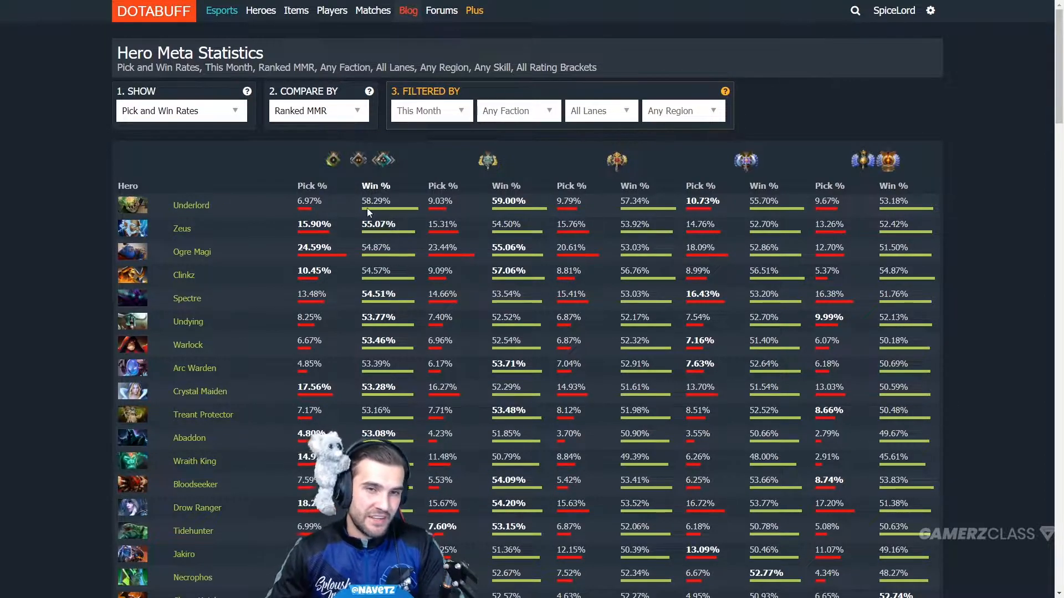
{"action": "mouse_move", "coordinate": [333, 159]}
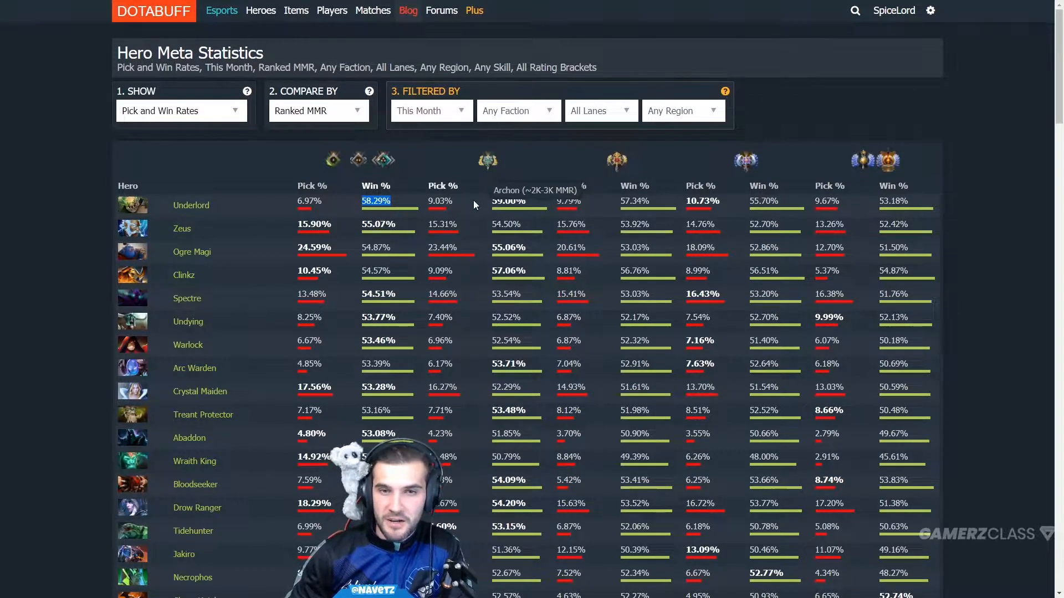
{"action": "mouse_move", "coordinate": [533, 206]}
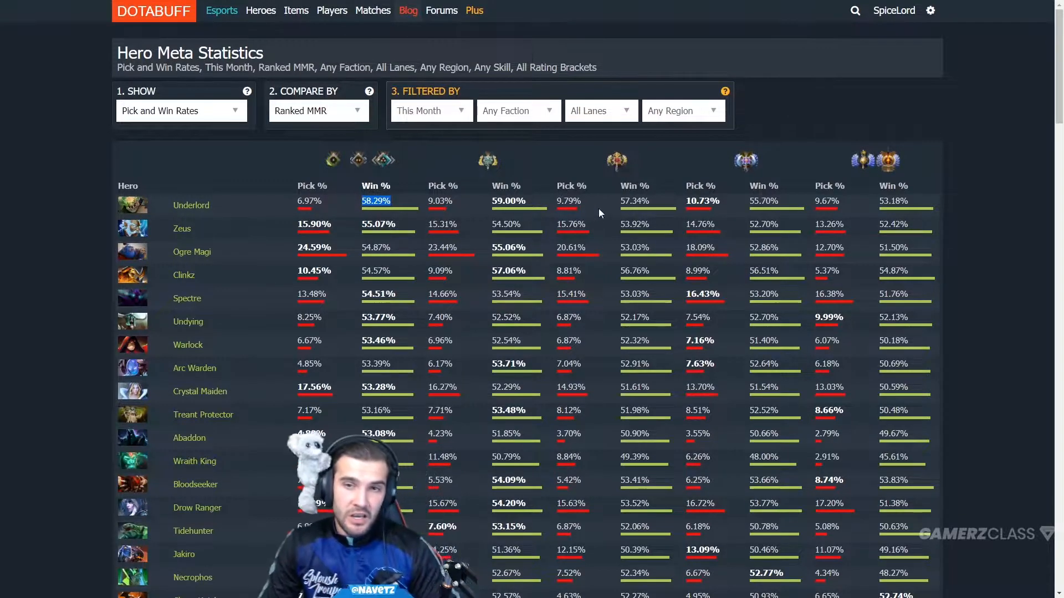
{"action": "mouse_move", "coordinate": [651, 205]}
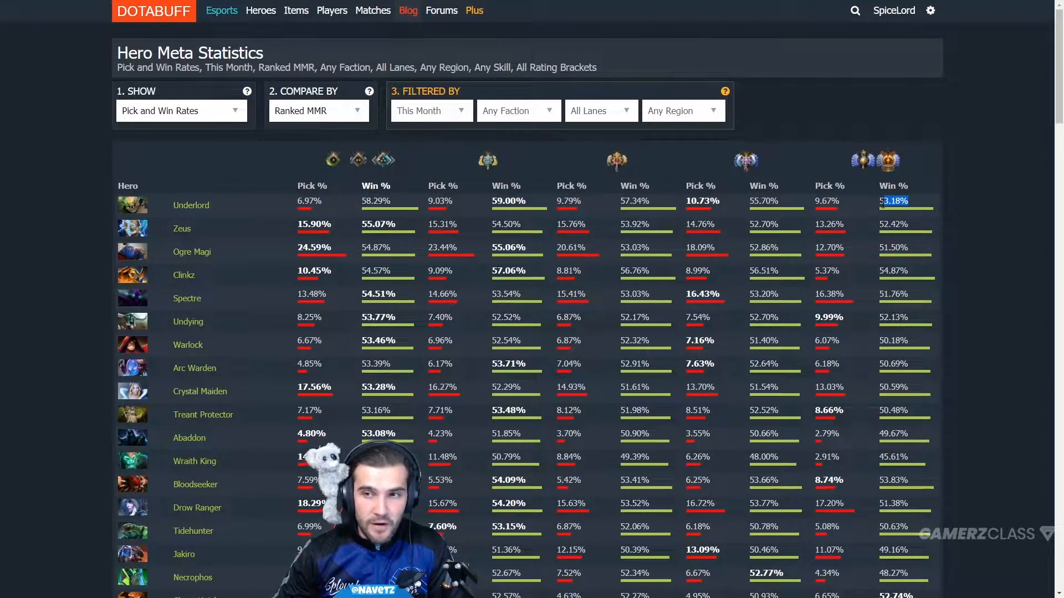
{"action": "mouse_move", "coordinate": [875, 160]}
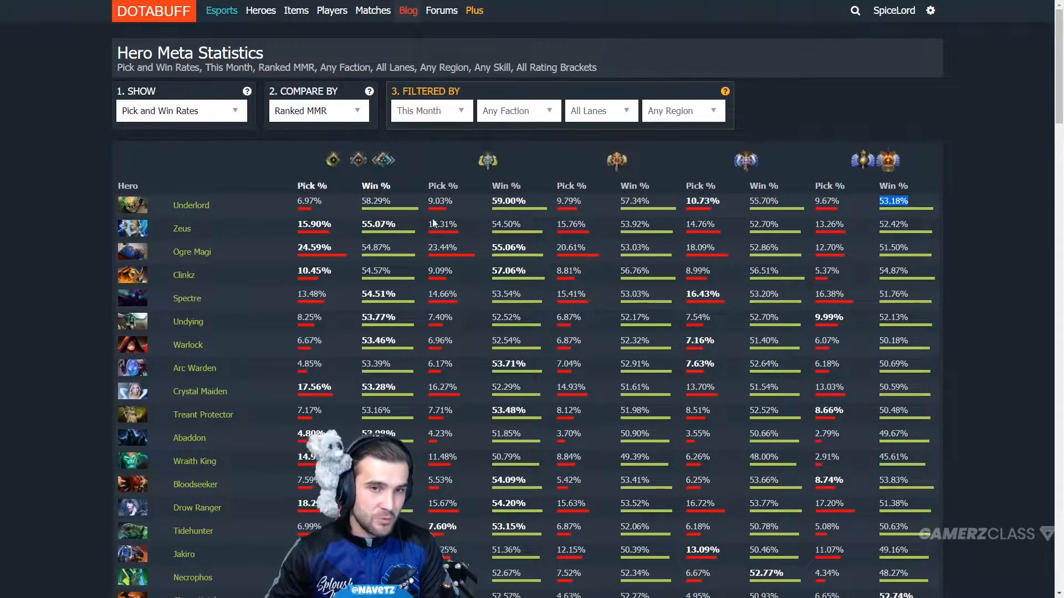
{"action": "mouse_move", "coordinate": [383, 160]}
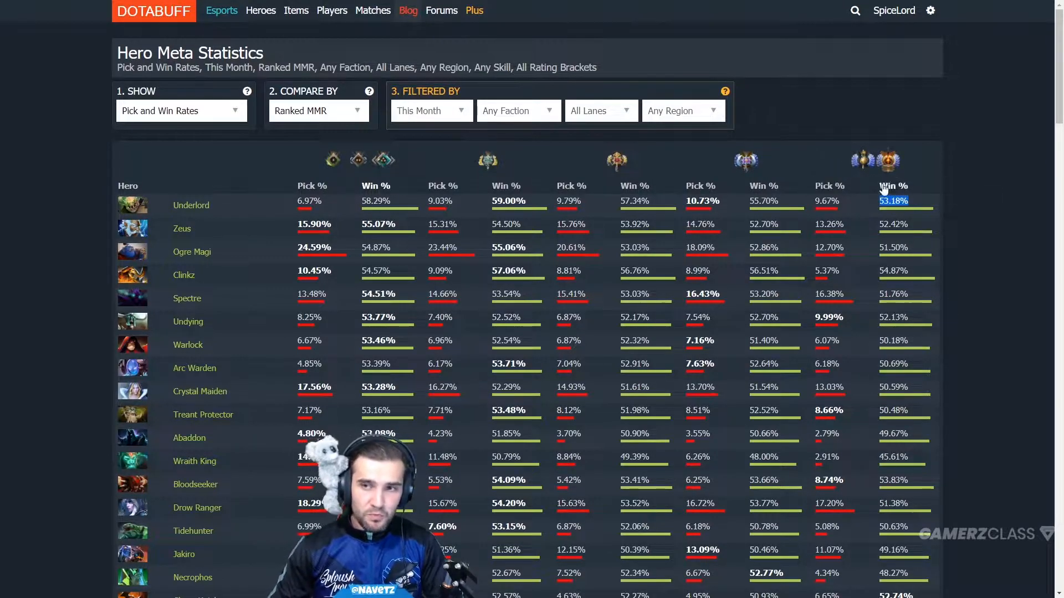
{"action": "mouse_move", "coordinate": [895, 195]}
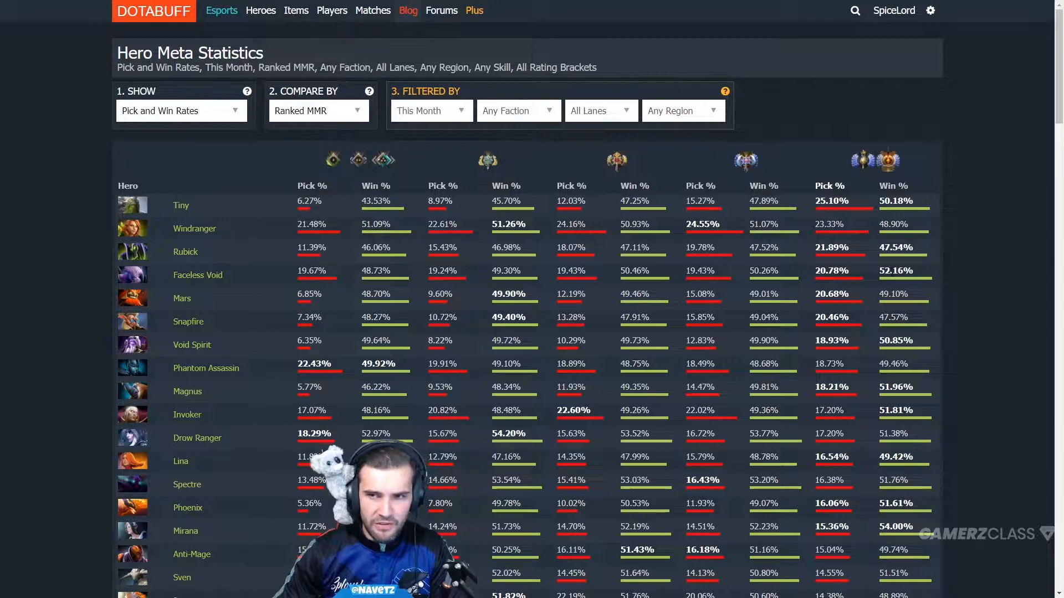
{"action": "mouse_move", "coordinate": [911, 262]}
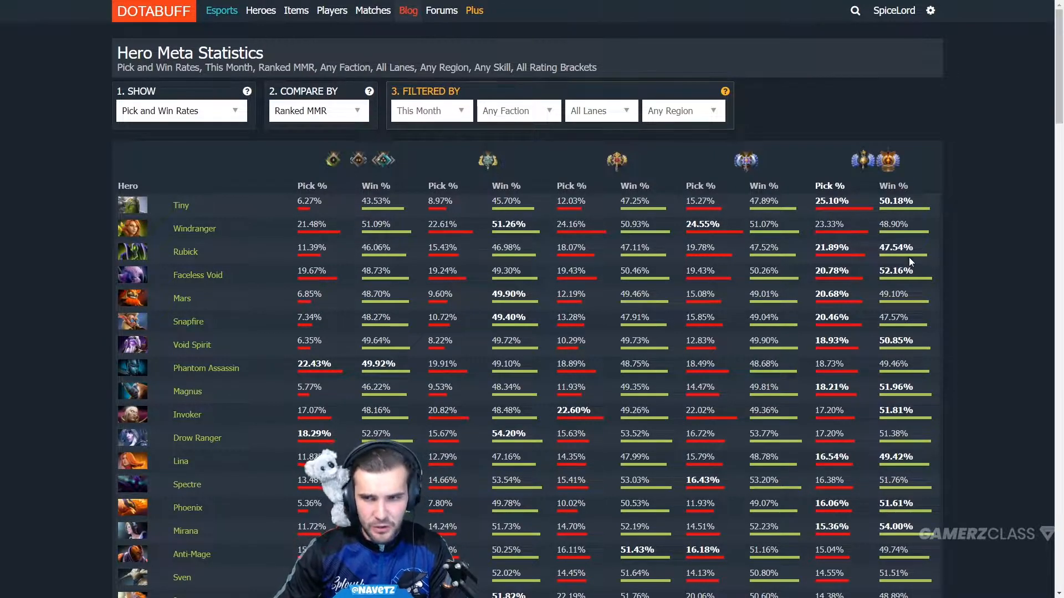
{"action": "mouse_move", "coordinate": [899, 322]}
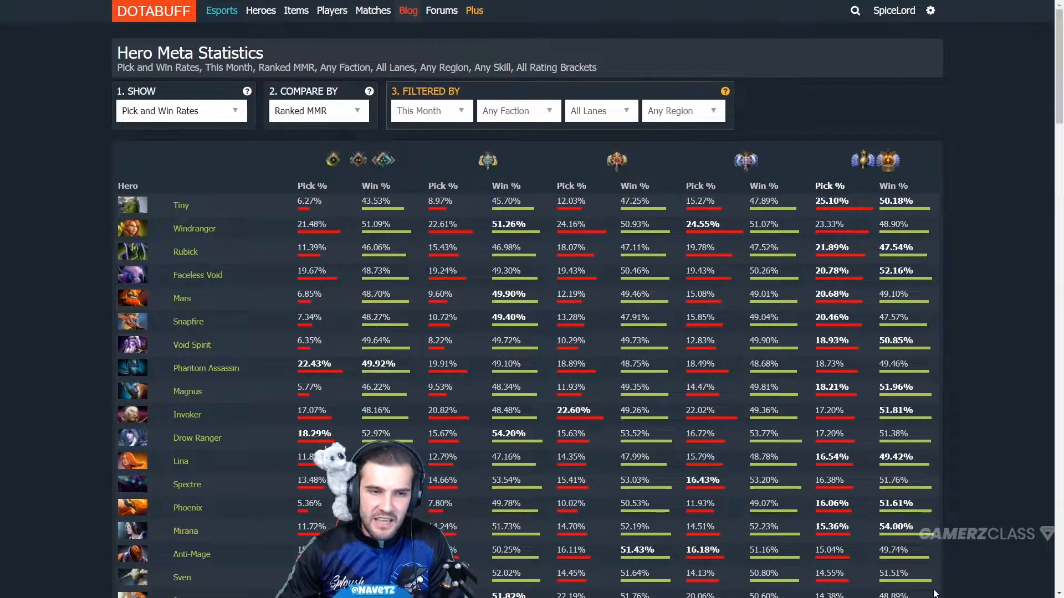
{"action": "scroll", "scroll_direction": "down", "scroll_amount": 3}
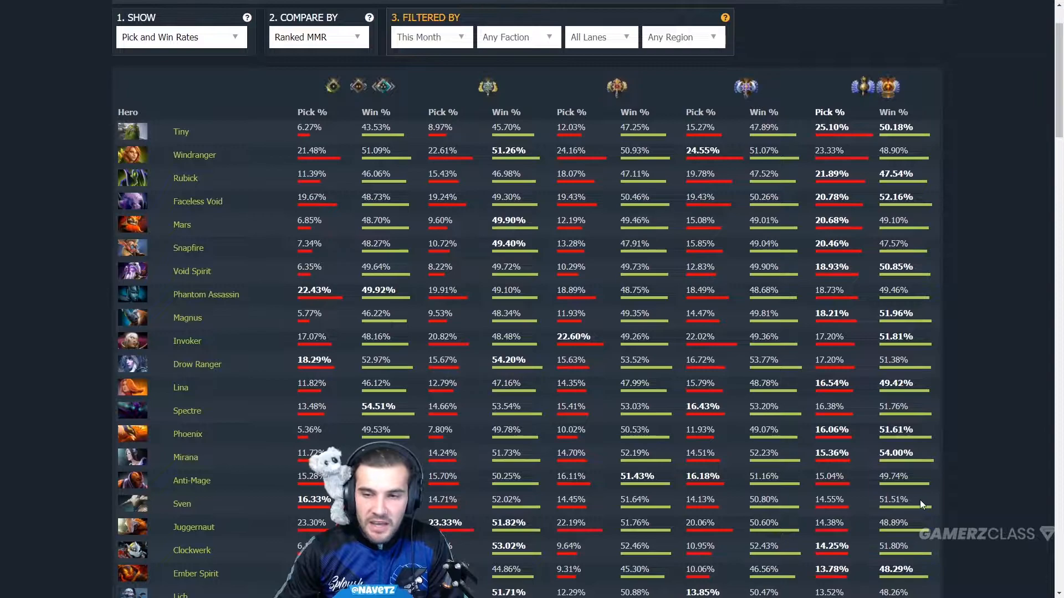
{"action": "mouse_move", "coordinate": [521, 512]}
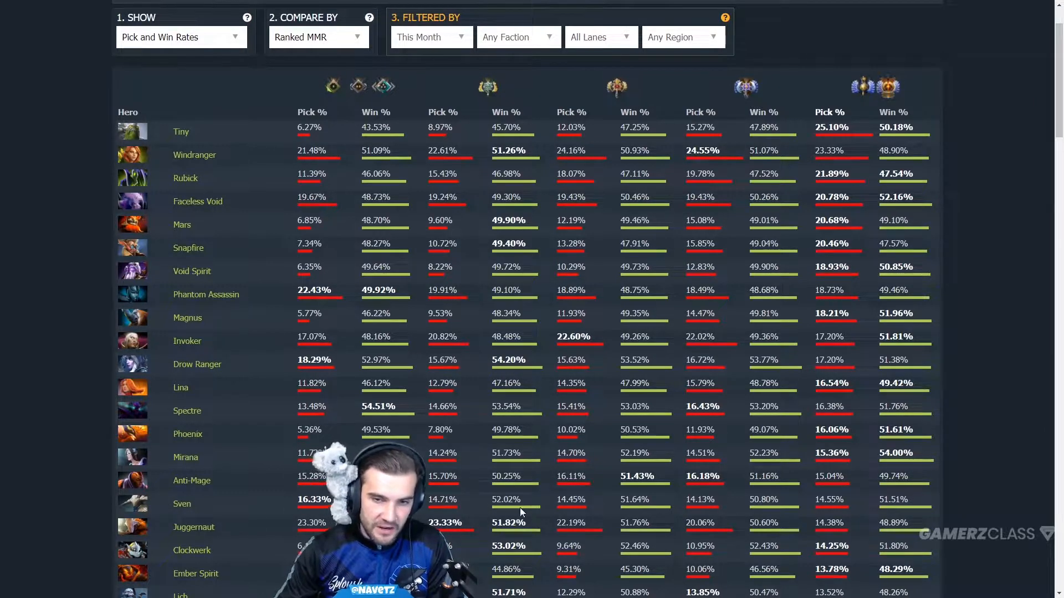
{"action": "mouse_move", "coordinate": [847, 505]}
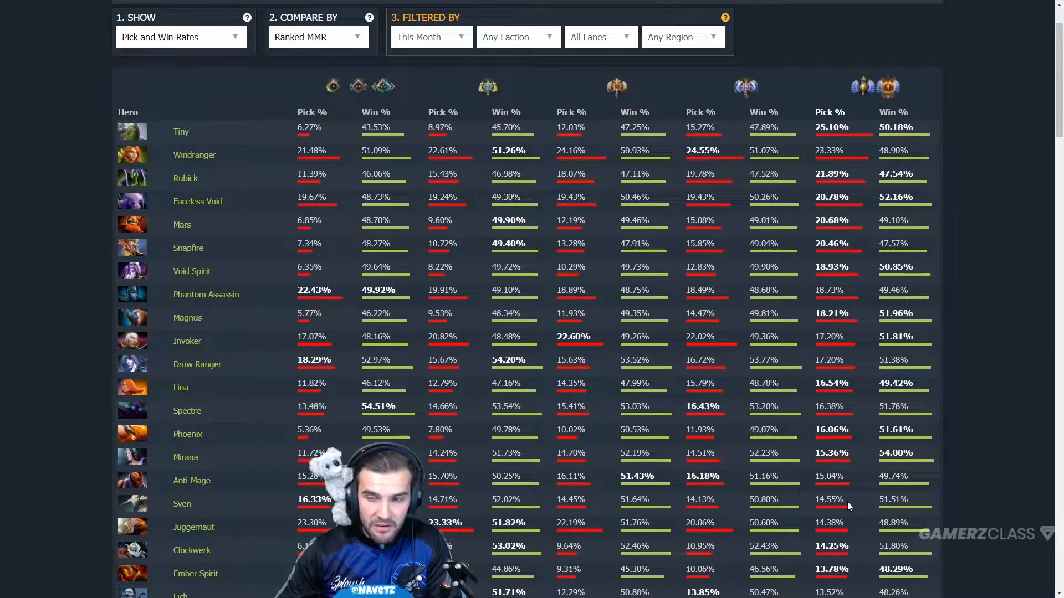
{"action": "mouse_move", "coordinate": [878, 380]}
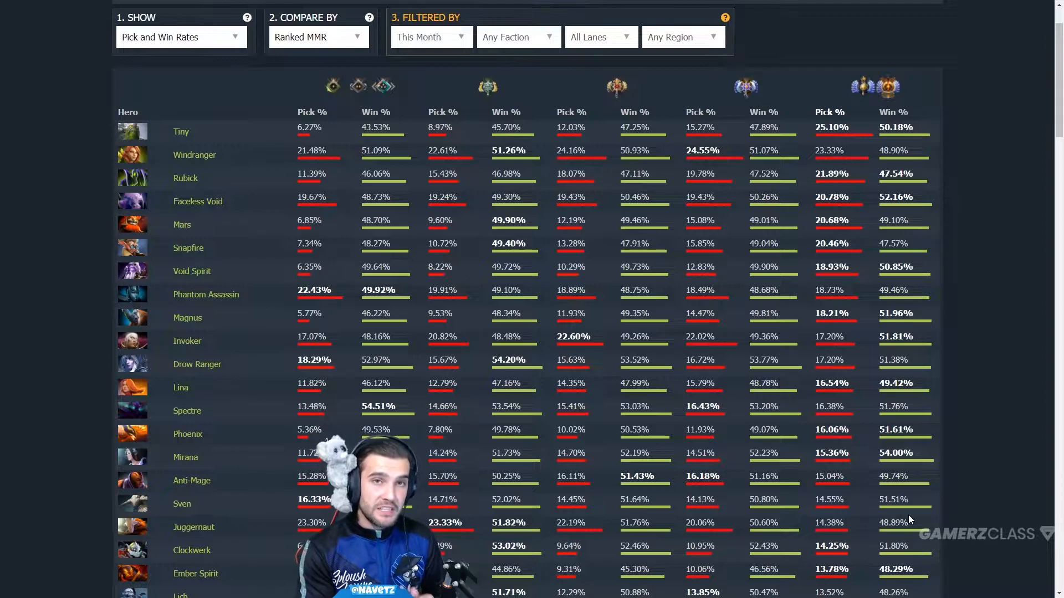
Scroll down the table sorted by top-bracket win rate, Broodmother leading
{"action": "scroll", "scroll_direction": "down", "scroll_amount": 3}
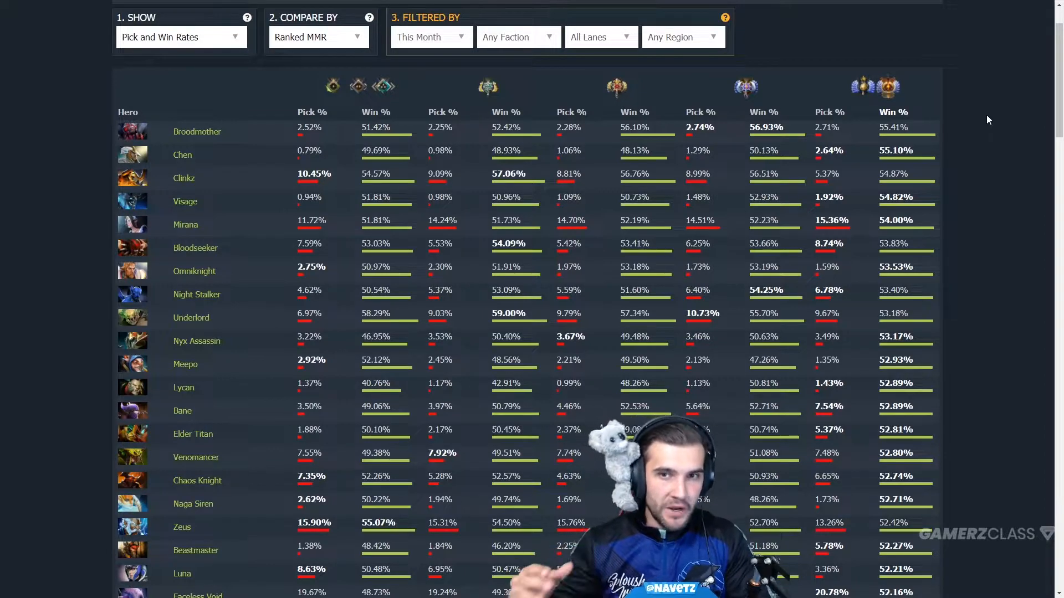
{"action": "mouse_move", "coordinate": [894, 137]}
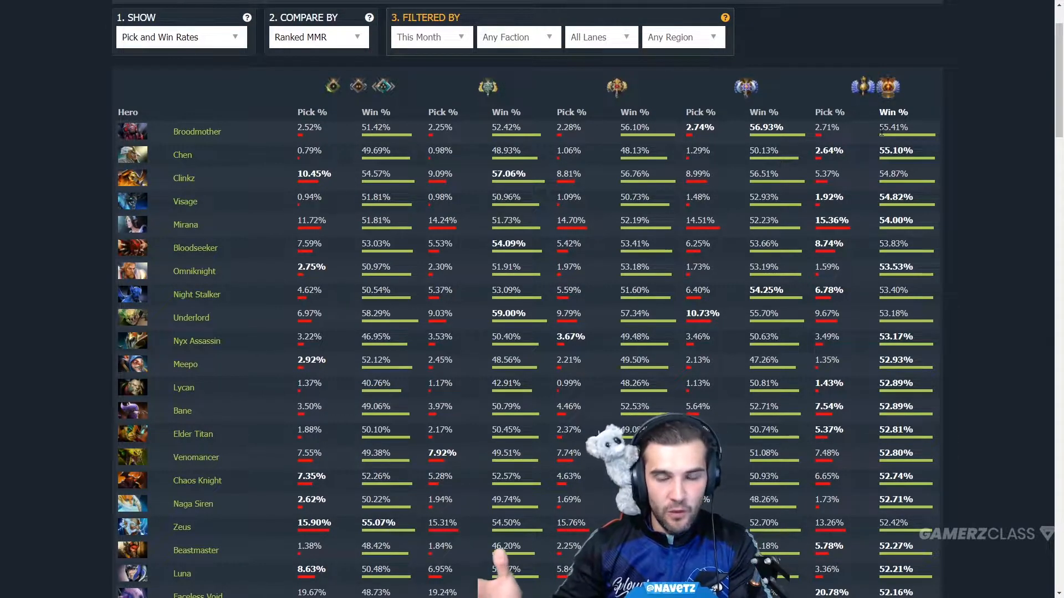
{"action": "mouse_move", "coordinate": [653, 84]}
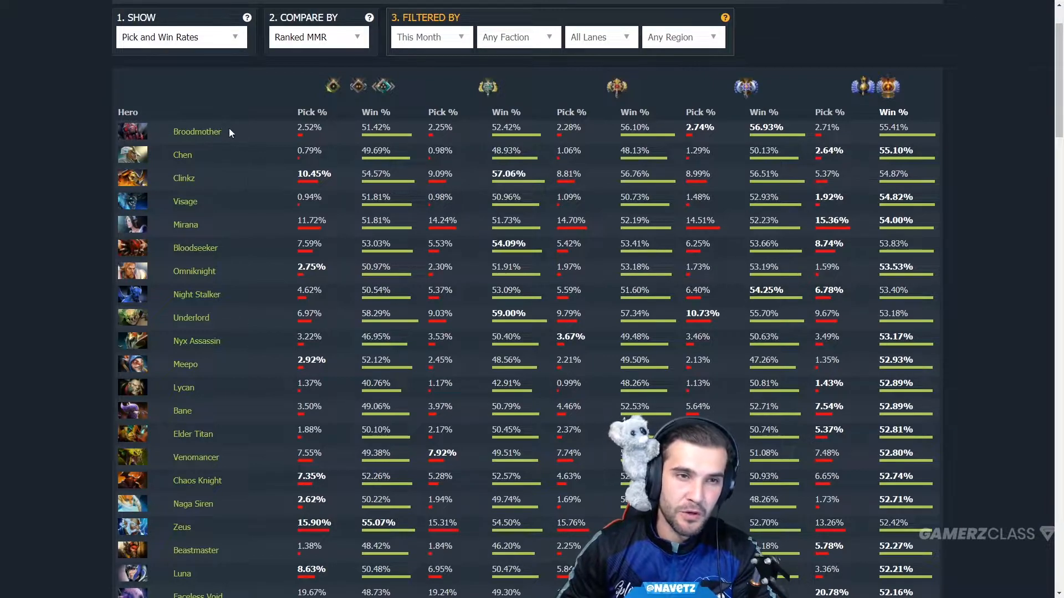
{"action": "mouse_move", "coordinate": [185, 201]}
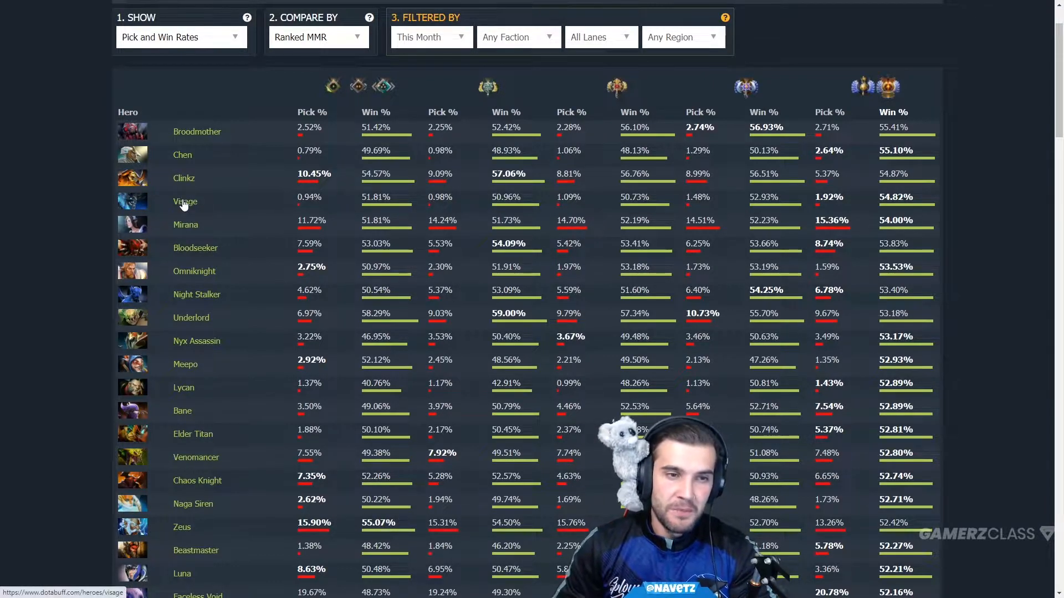
{"action": "mouse_move", "coordinate": [188, 389]}
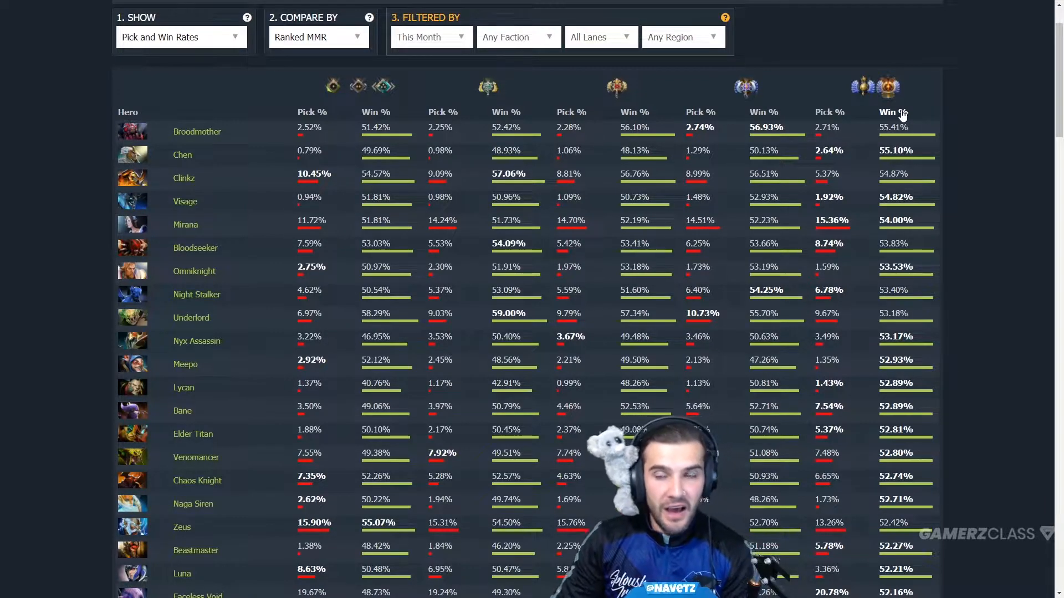
{"action": "mouse_move", "coordinate": [860, 244]}
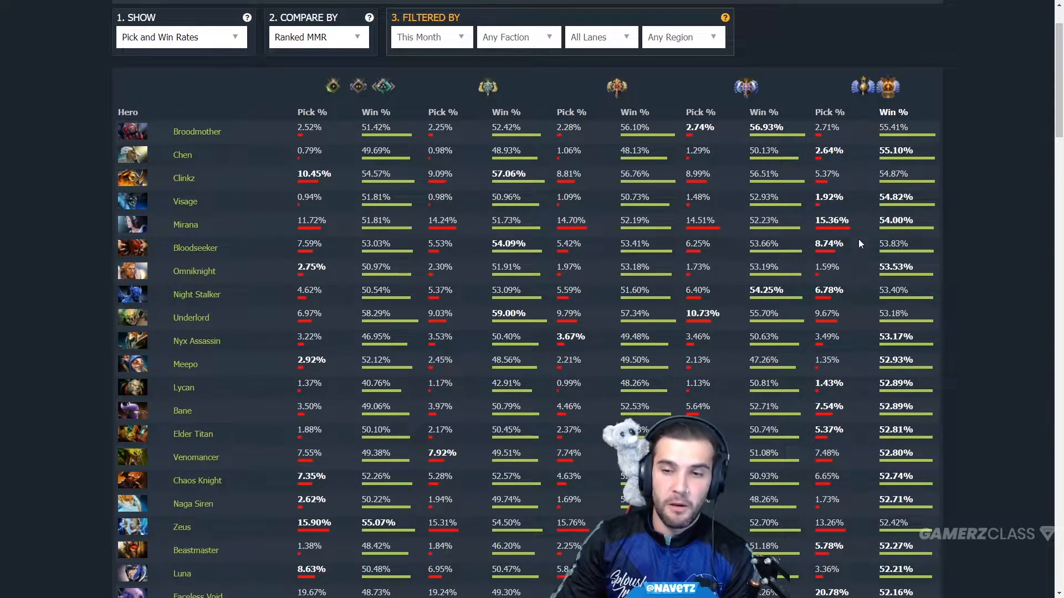
{"action": "mouse_move", "coordinate": [839, 324]}
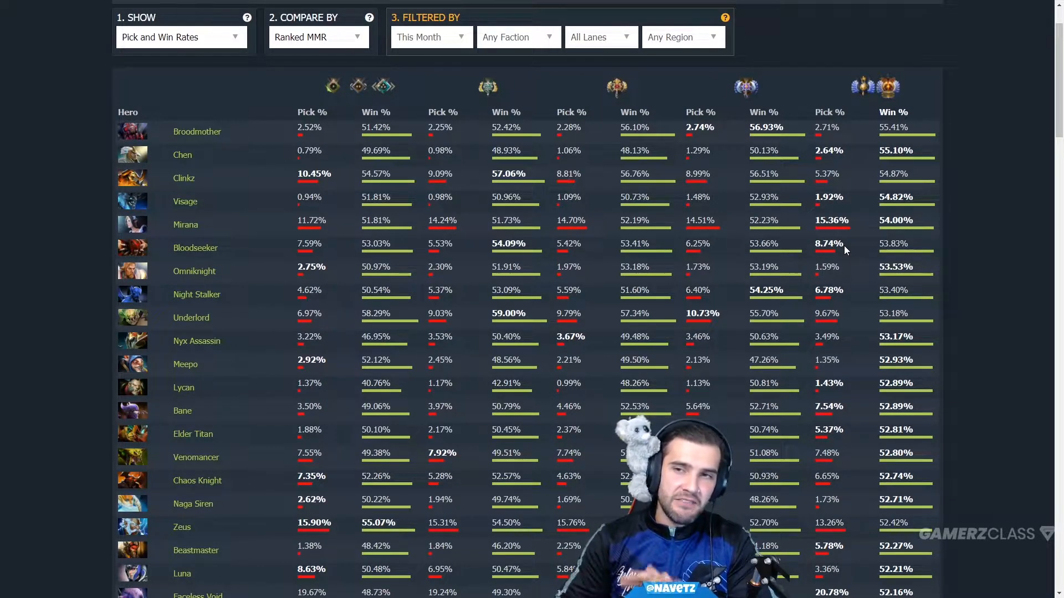
{"action": "mouse_move", "coordinate": [187, 207]}
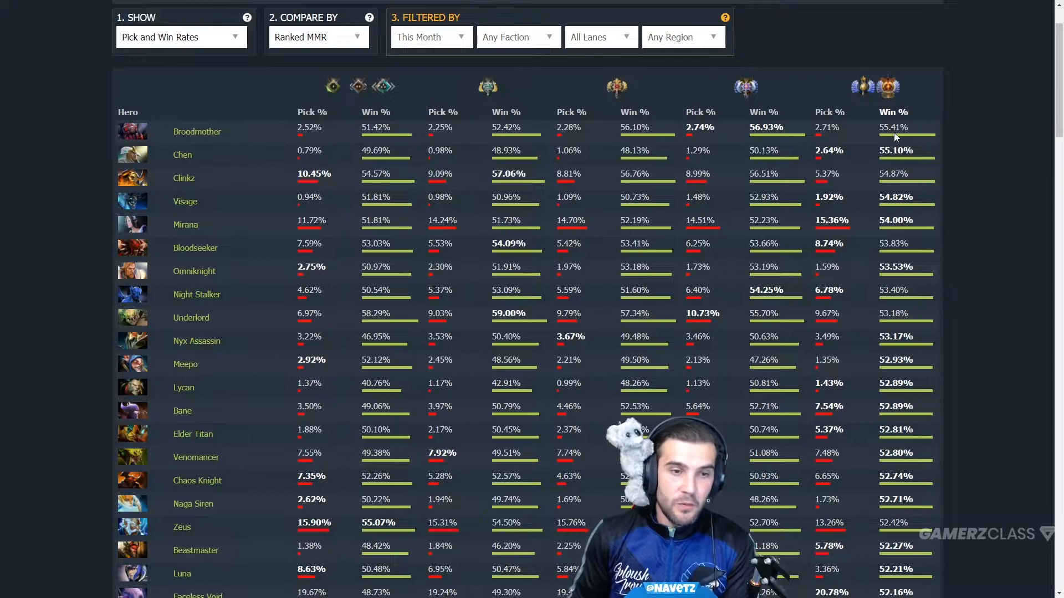
{"action": "mouse_move", "coordinate": [867, 151]}
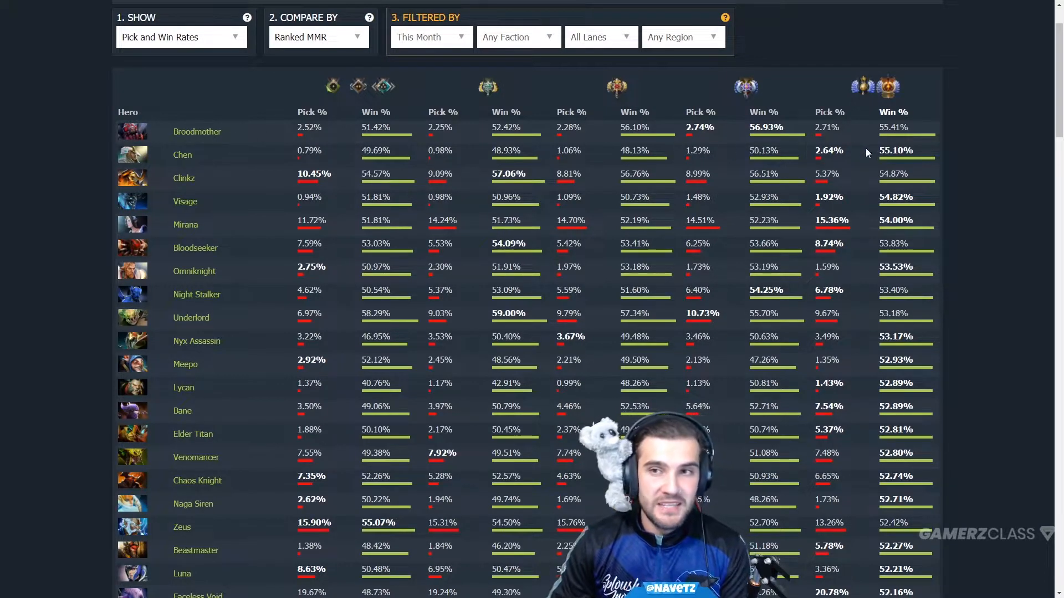